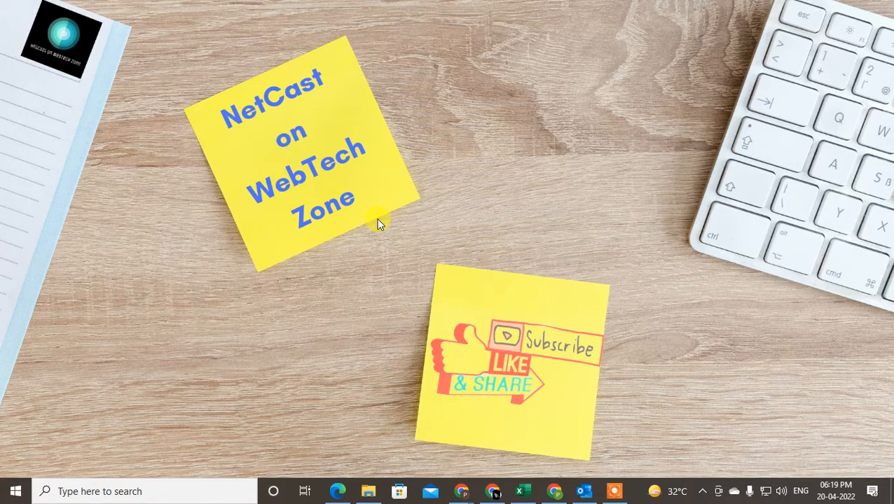
{"action": "mouse_move", "coordinate": [490, 118]}
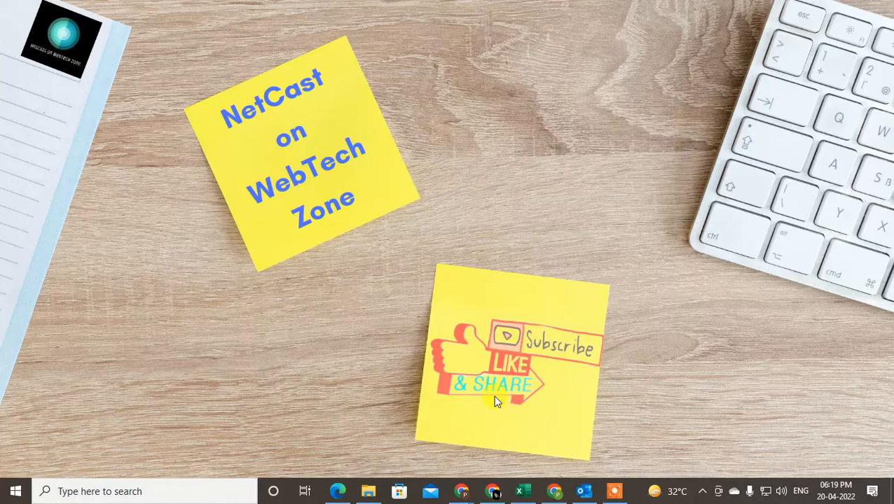
{"action": "mouse_move", "coordinate": [594, 464]}
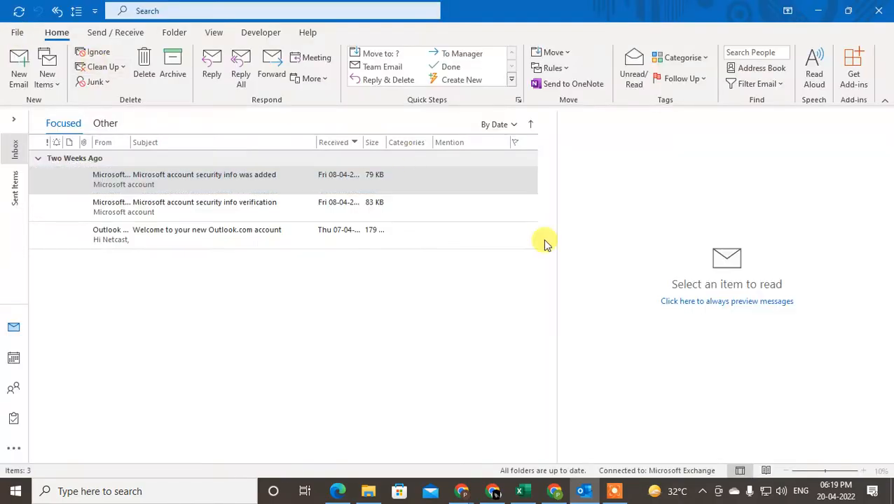
Step: Select the Focused Inbox message list showing the three Microsoft account messages
{"action": "left_click", "coordinate": [184, 180]}
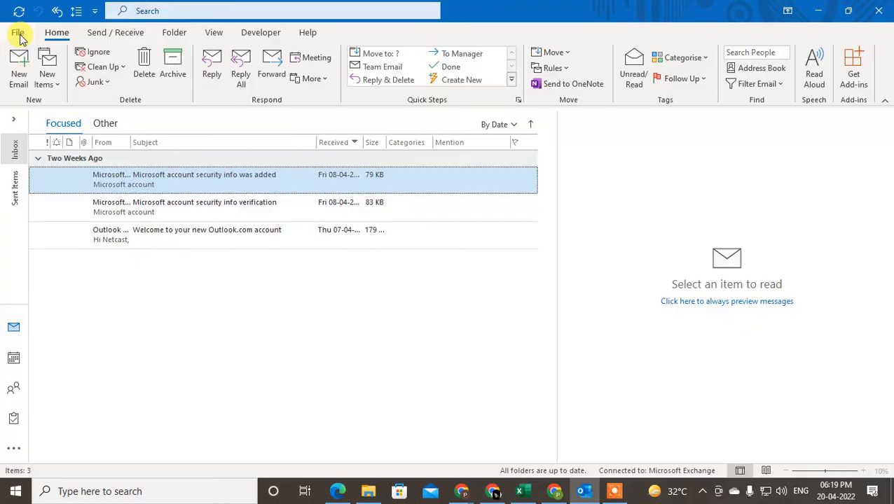
Step: Go to File > Office Account to view the theme and background settings
{"action": "left_click", "coordinate": [18, 32]}
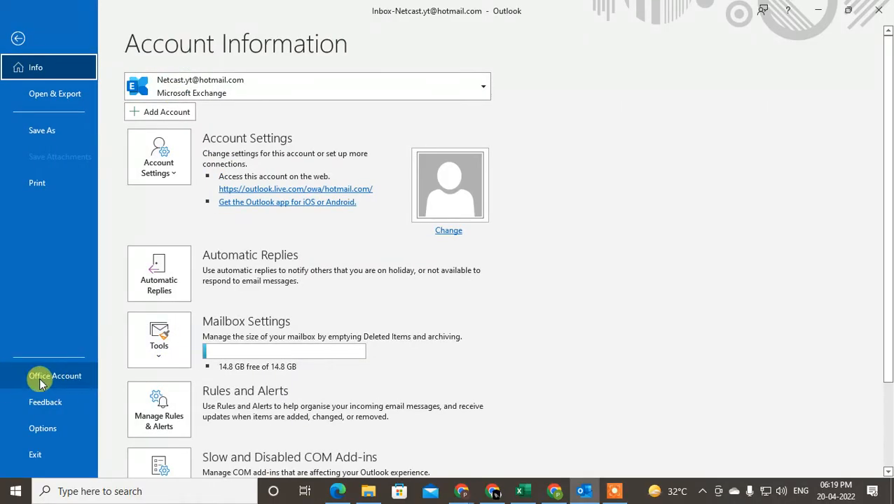
{"action": "left_click", "coordinate": [55, 376]}
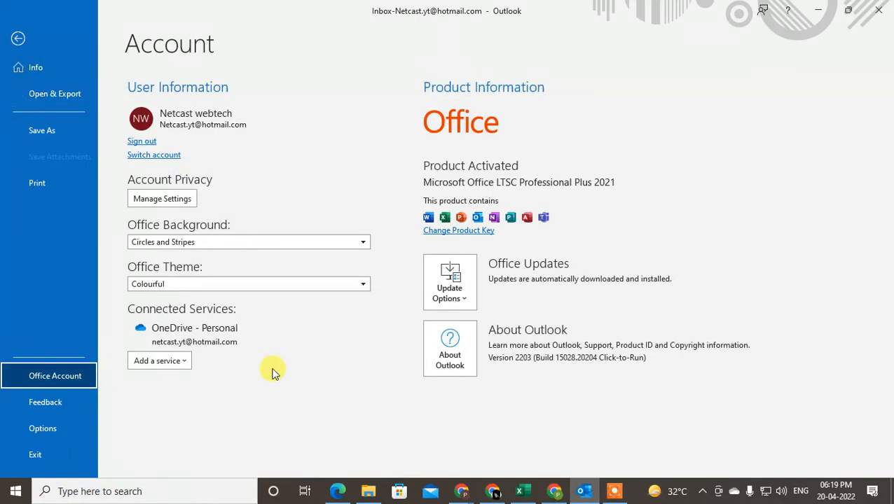
{"action": "mouse_move", "coordinate": [98, 348]}
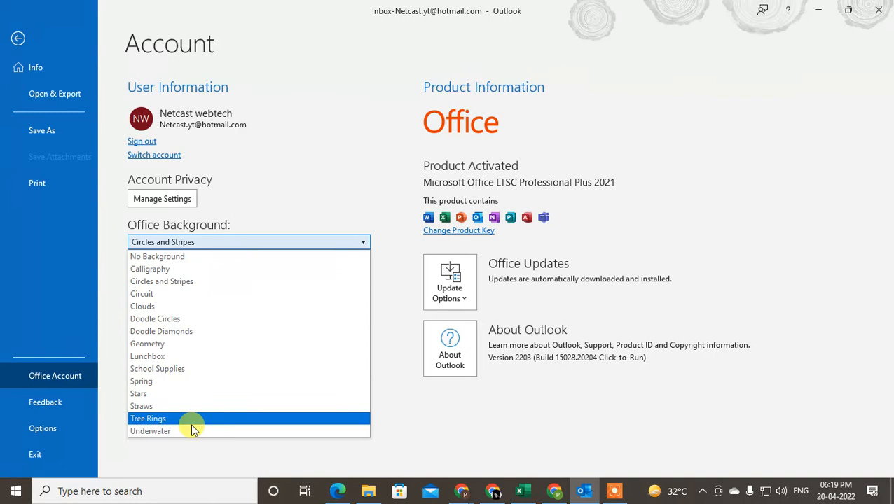
{"action": "mouse_move", "coordinate": [206, 309]}
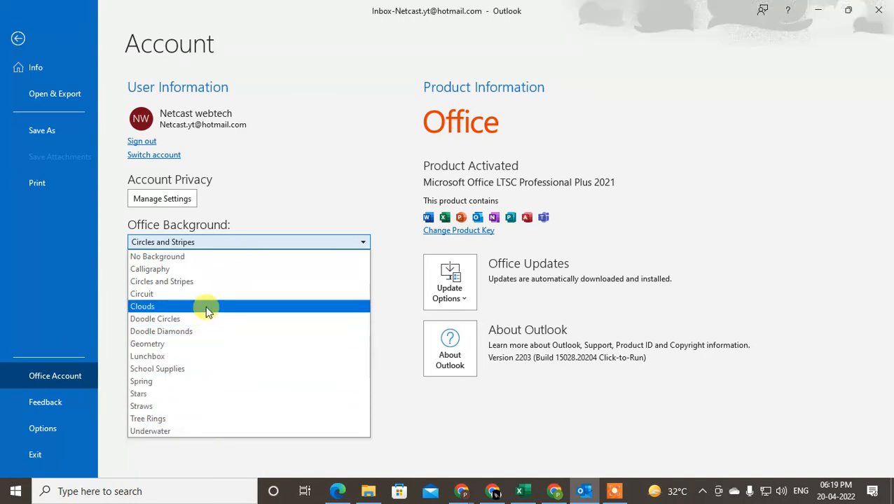
Step: Keep the Office Background as Circles and Stripes and list the Office Theme choices
{"action": "left_click", "coordinate": [161, 281]}
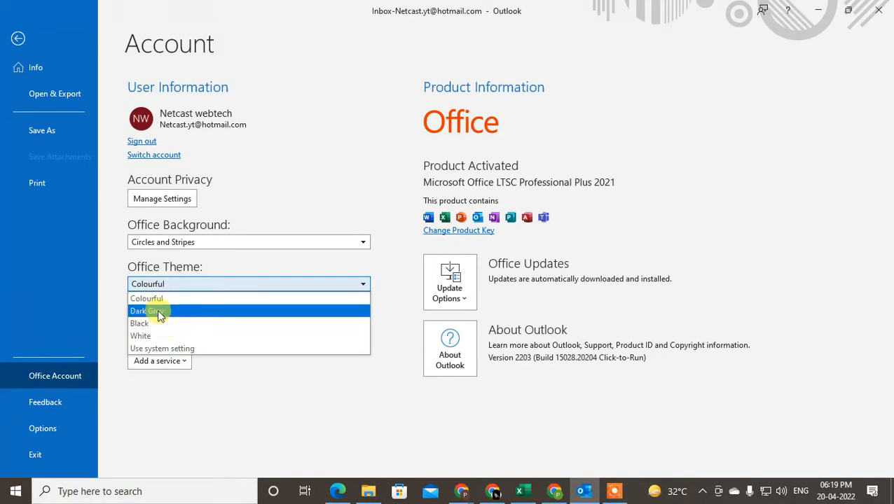
Step: Try the Dark Grey Office Theme, then switch it to Black
{"action": "left_click", "coordinate": [147, 310]}
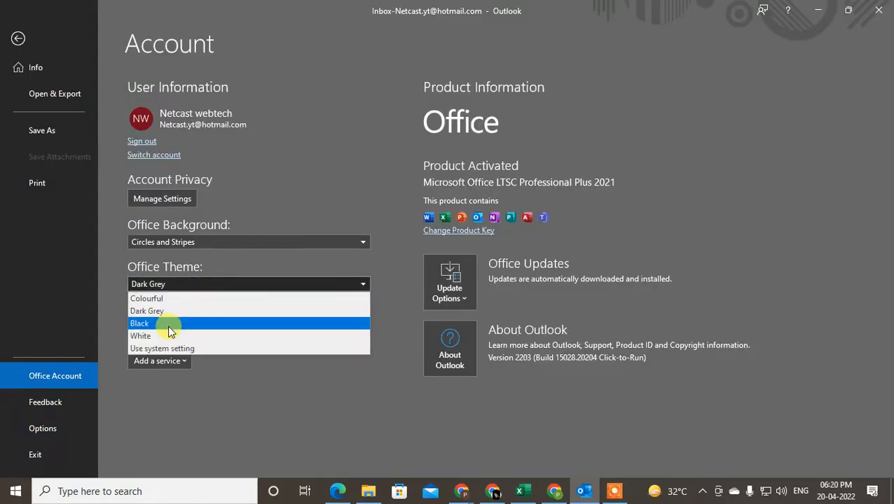
{"action": "left_click", "coordinate": [139, 323]}
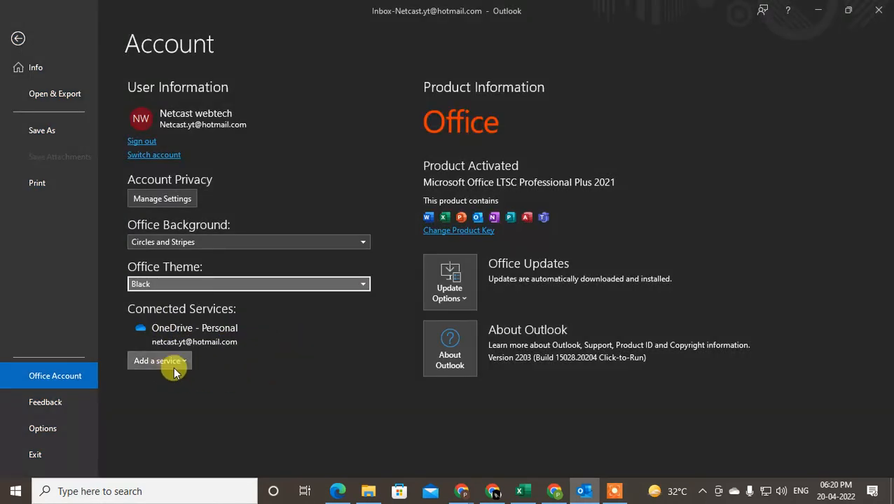
{"action": "left_click", "coordinate": [18, 38]}
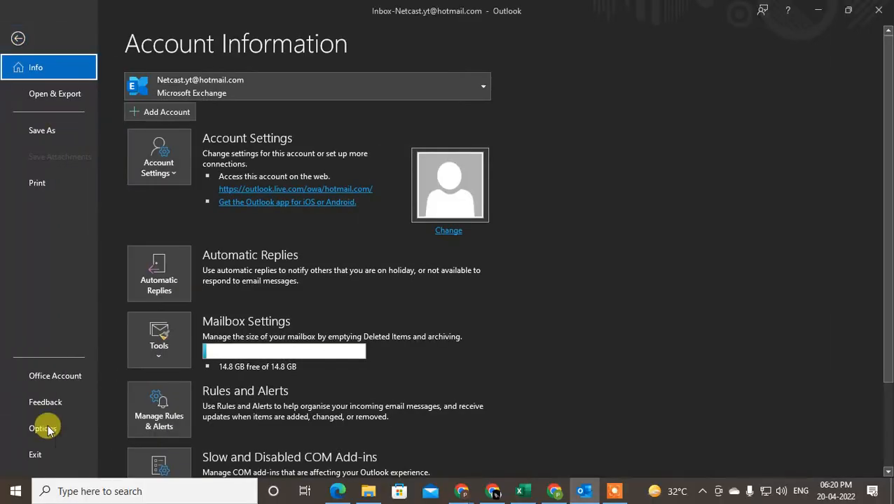
{"action": "mouse_move", "coordinate": [55, 376]}
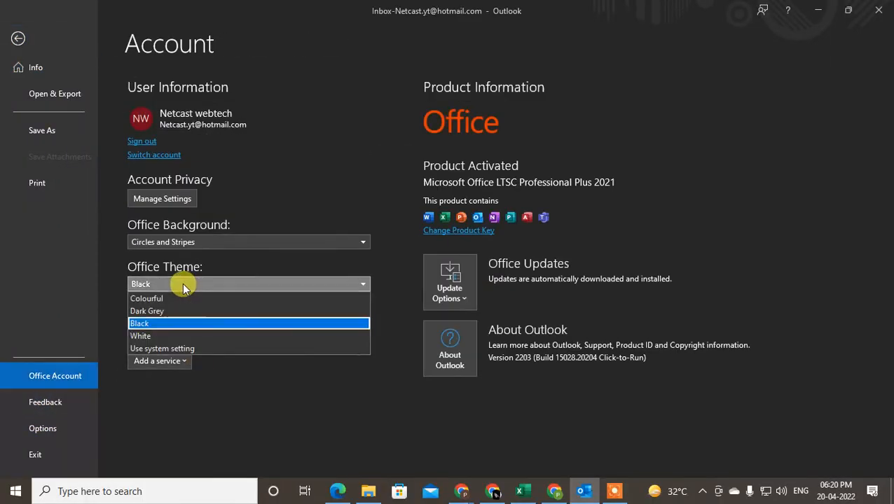
Step: Choose Colourful in the Office Theme dropdown to restore the light appearance
{"action": "left_click", "coordinate": [147, 299]}
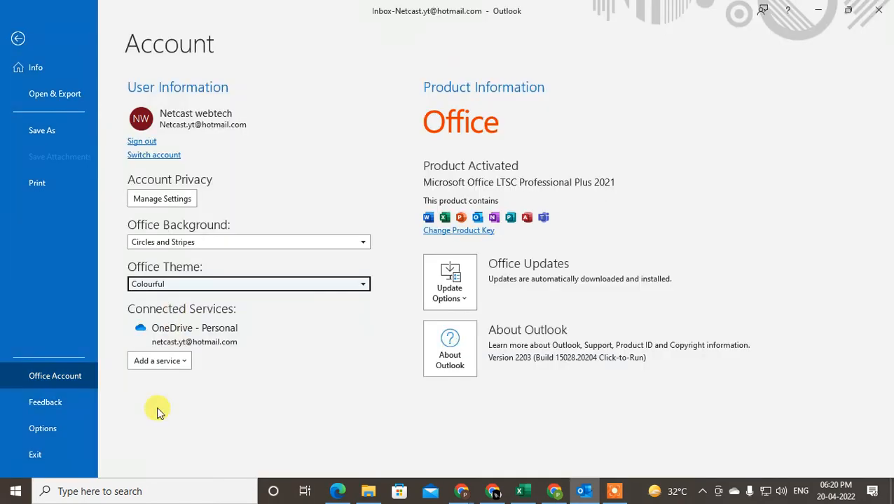